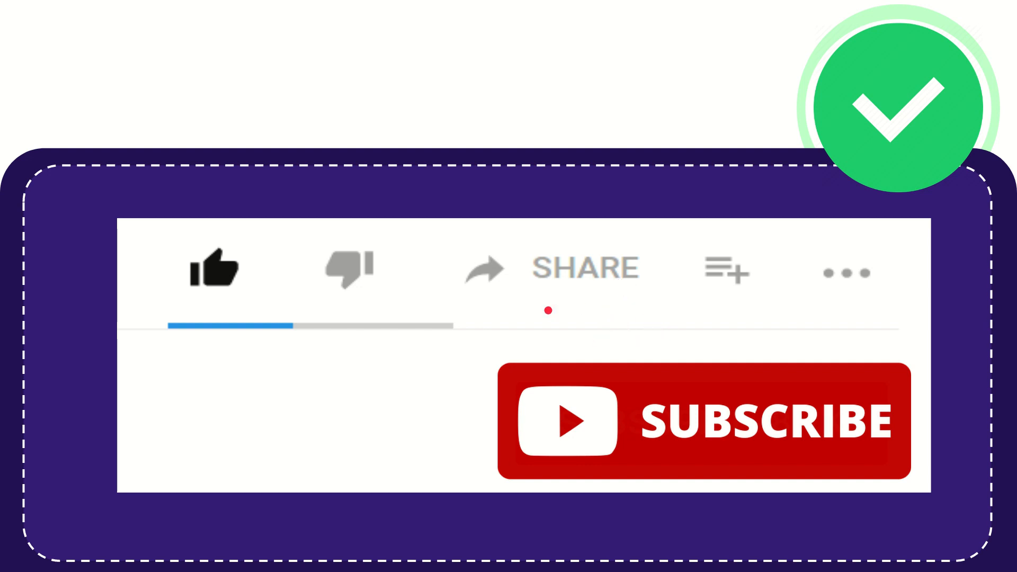
mouse_move(584, 314)
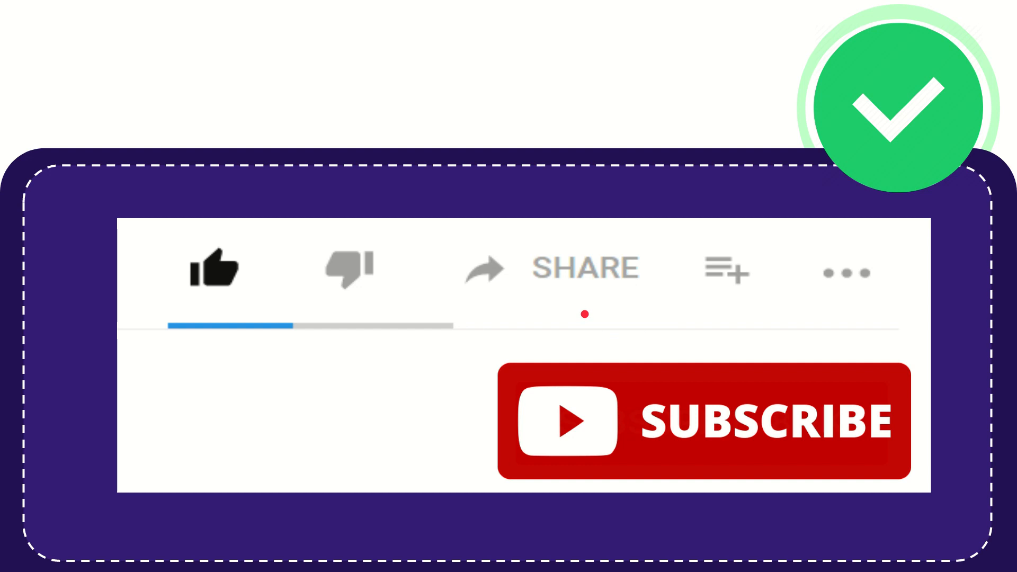